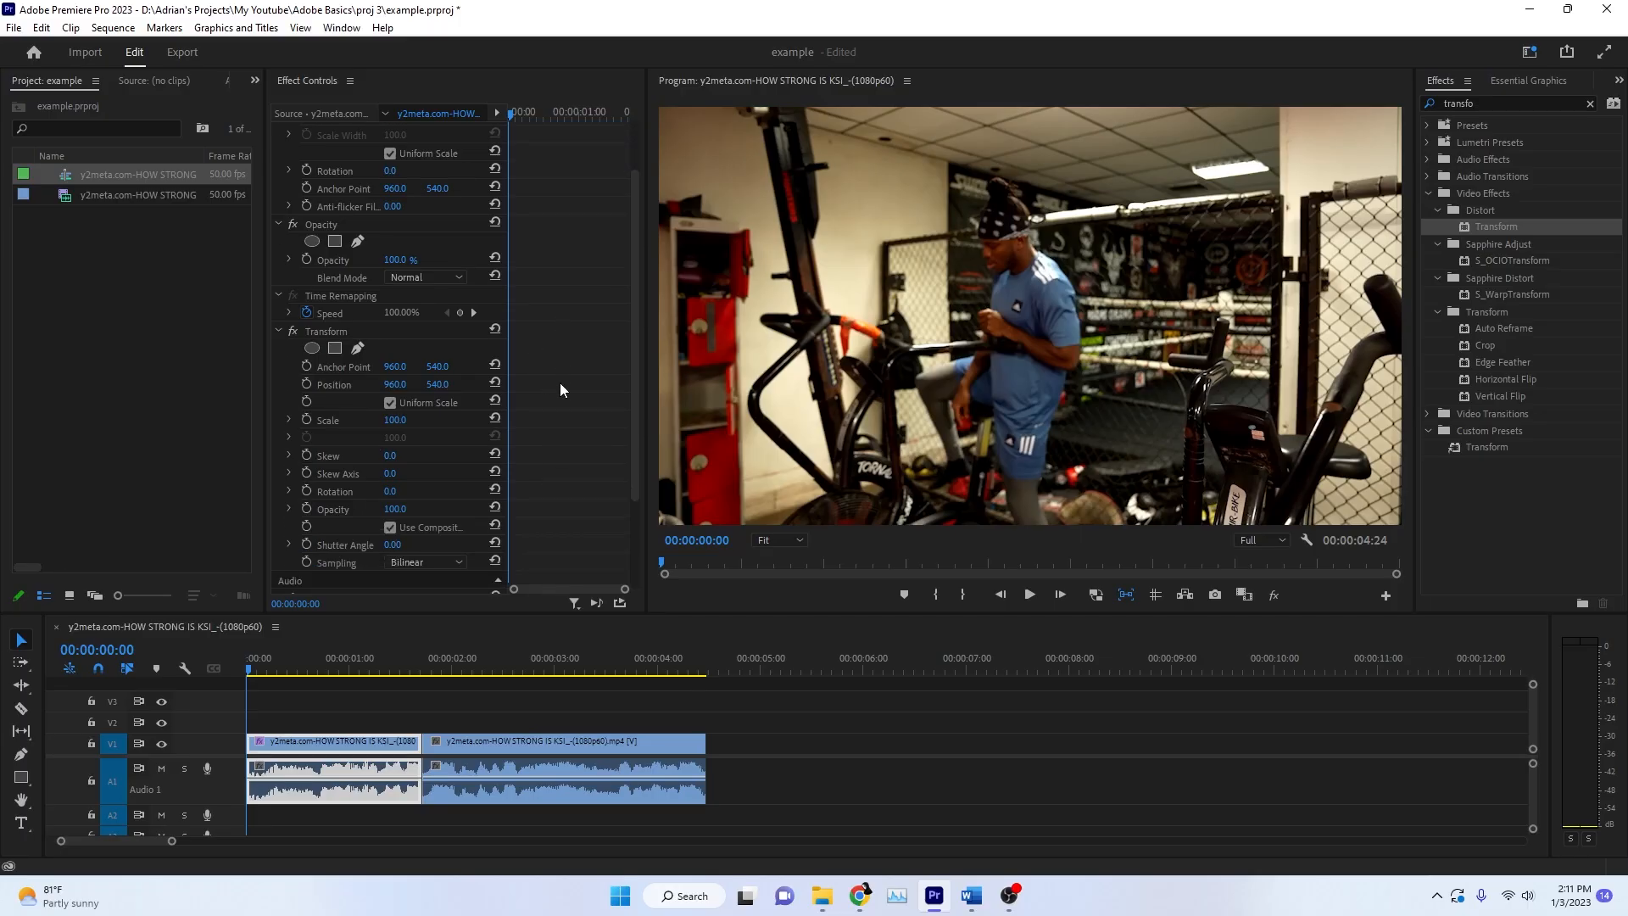
# Scroll Effect Controls to reach the Transform Scale setting, keyframed to 150 at 00:00:02:14.
pyautogui.scroll(-3)
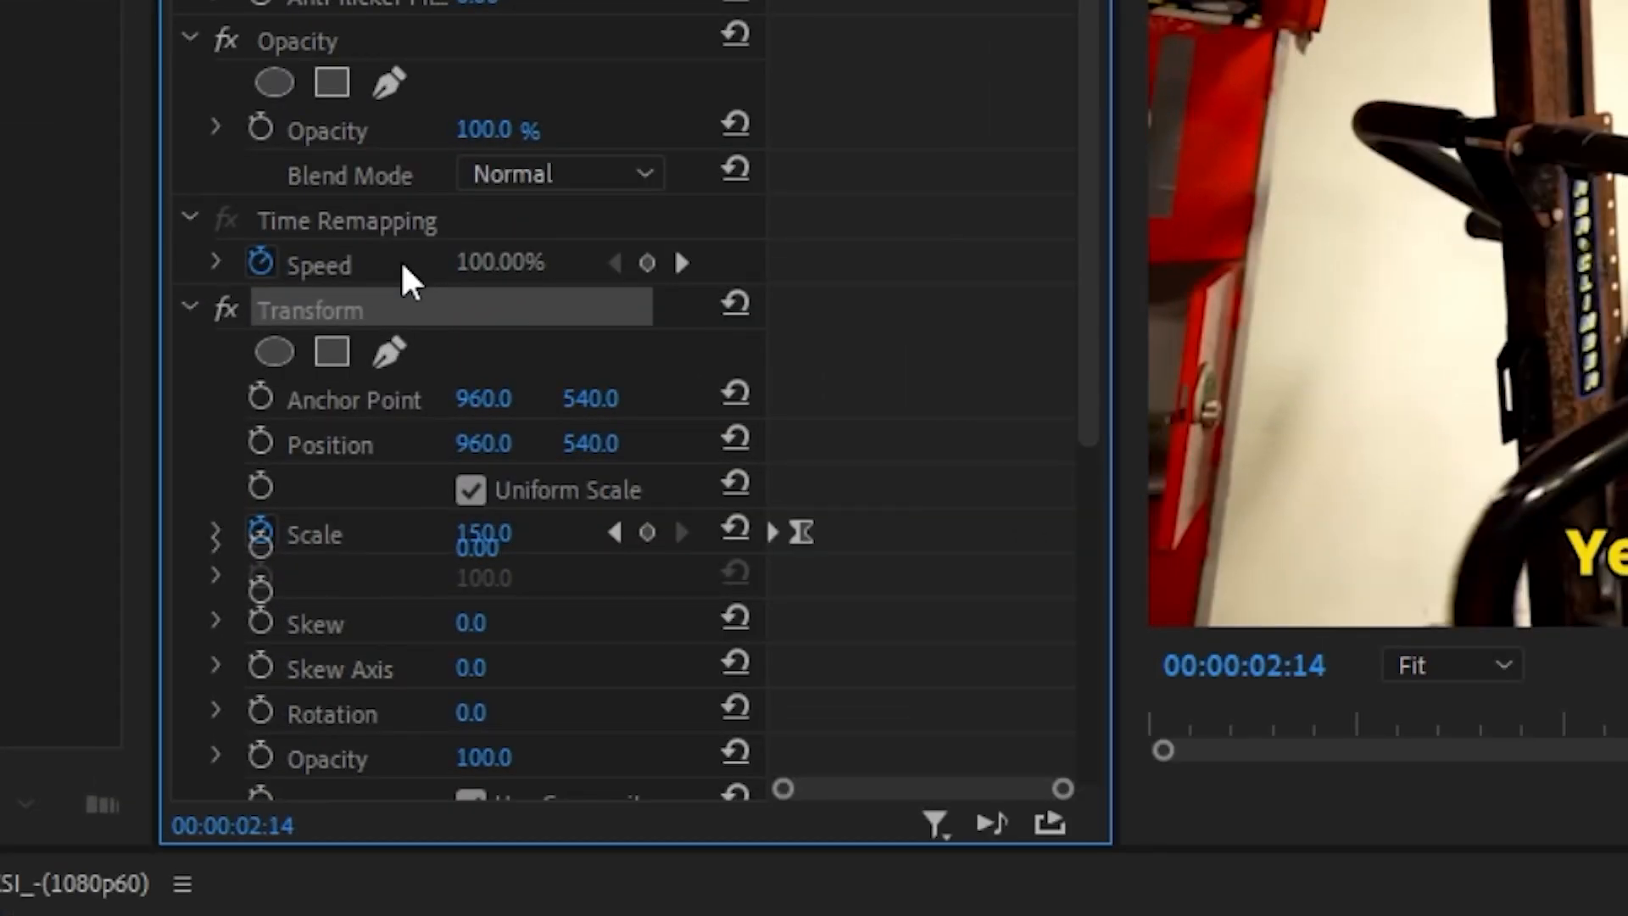
# Save the keyframed Transform effect as a preset named 'Zoom In'.
pyautogui.rightClick(309, 310)
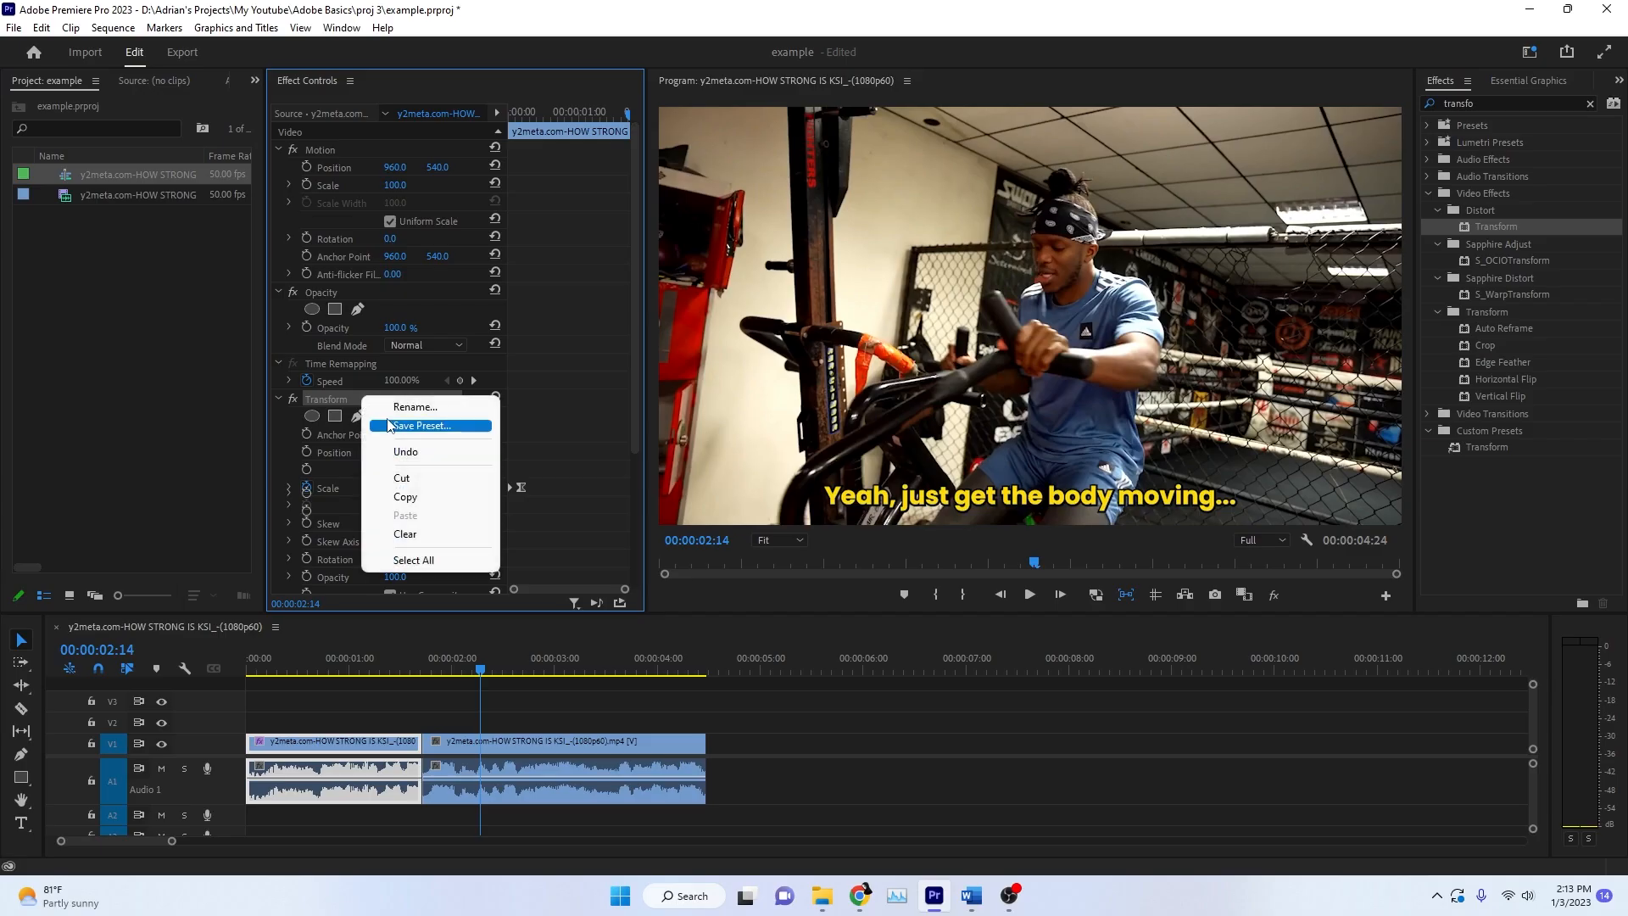
pyautogui.click(419, 426)
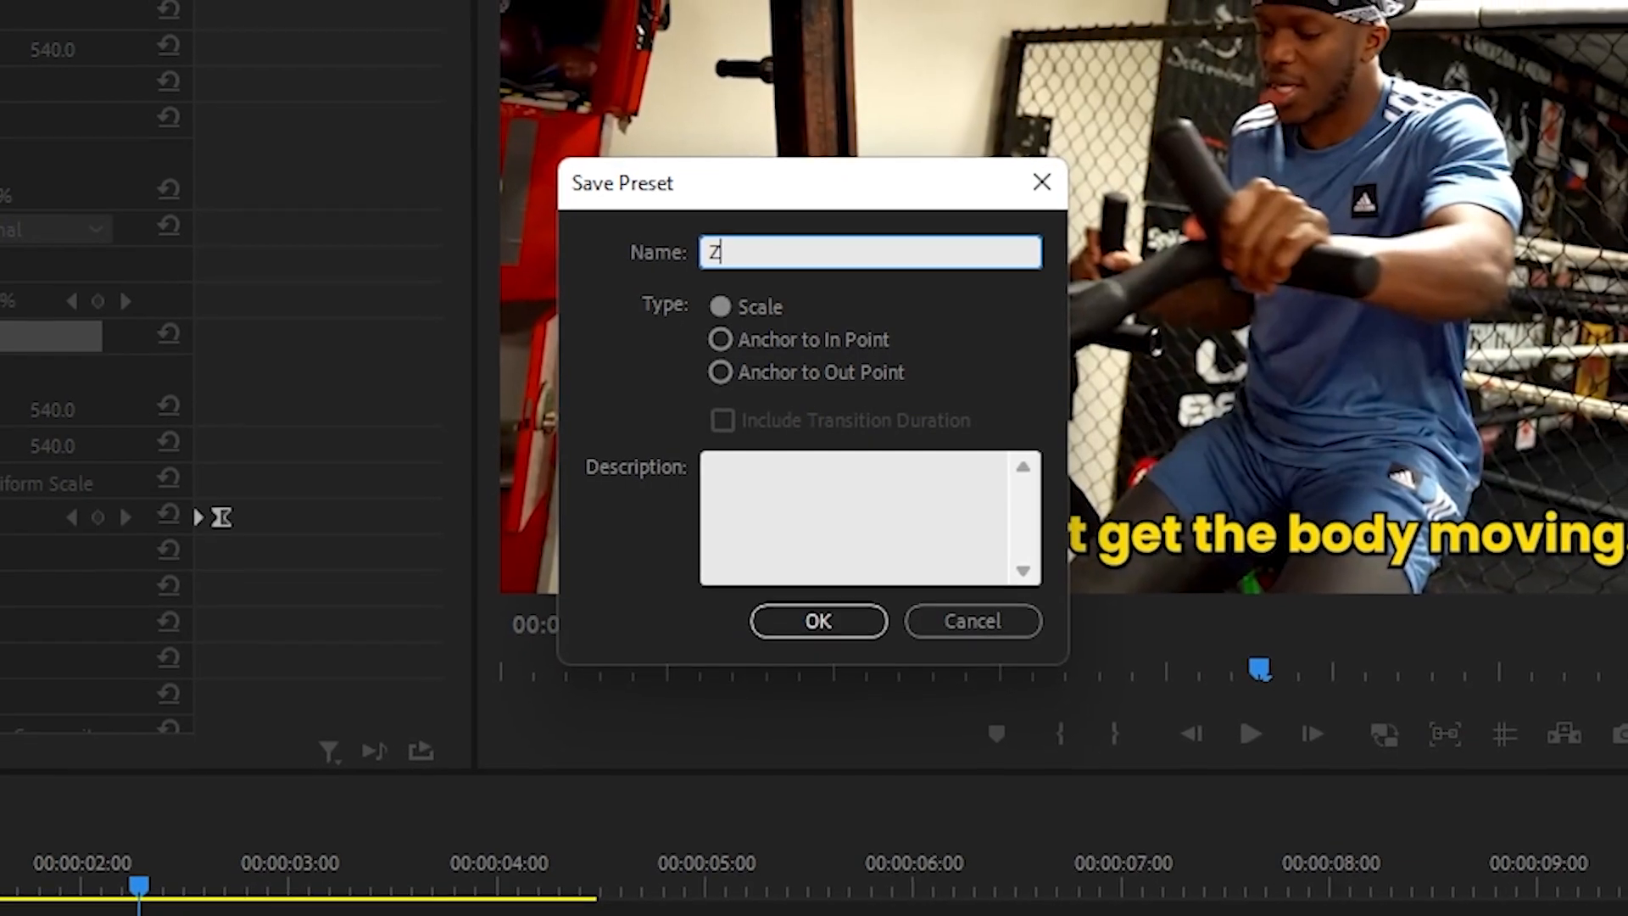
pyautogui.write('oom In')
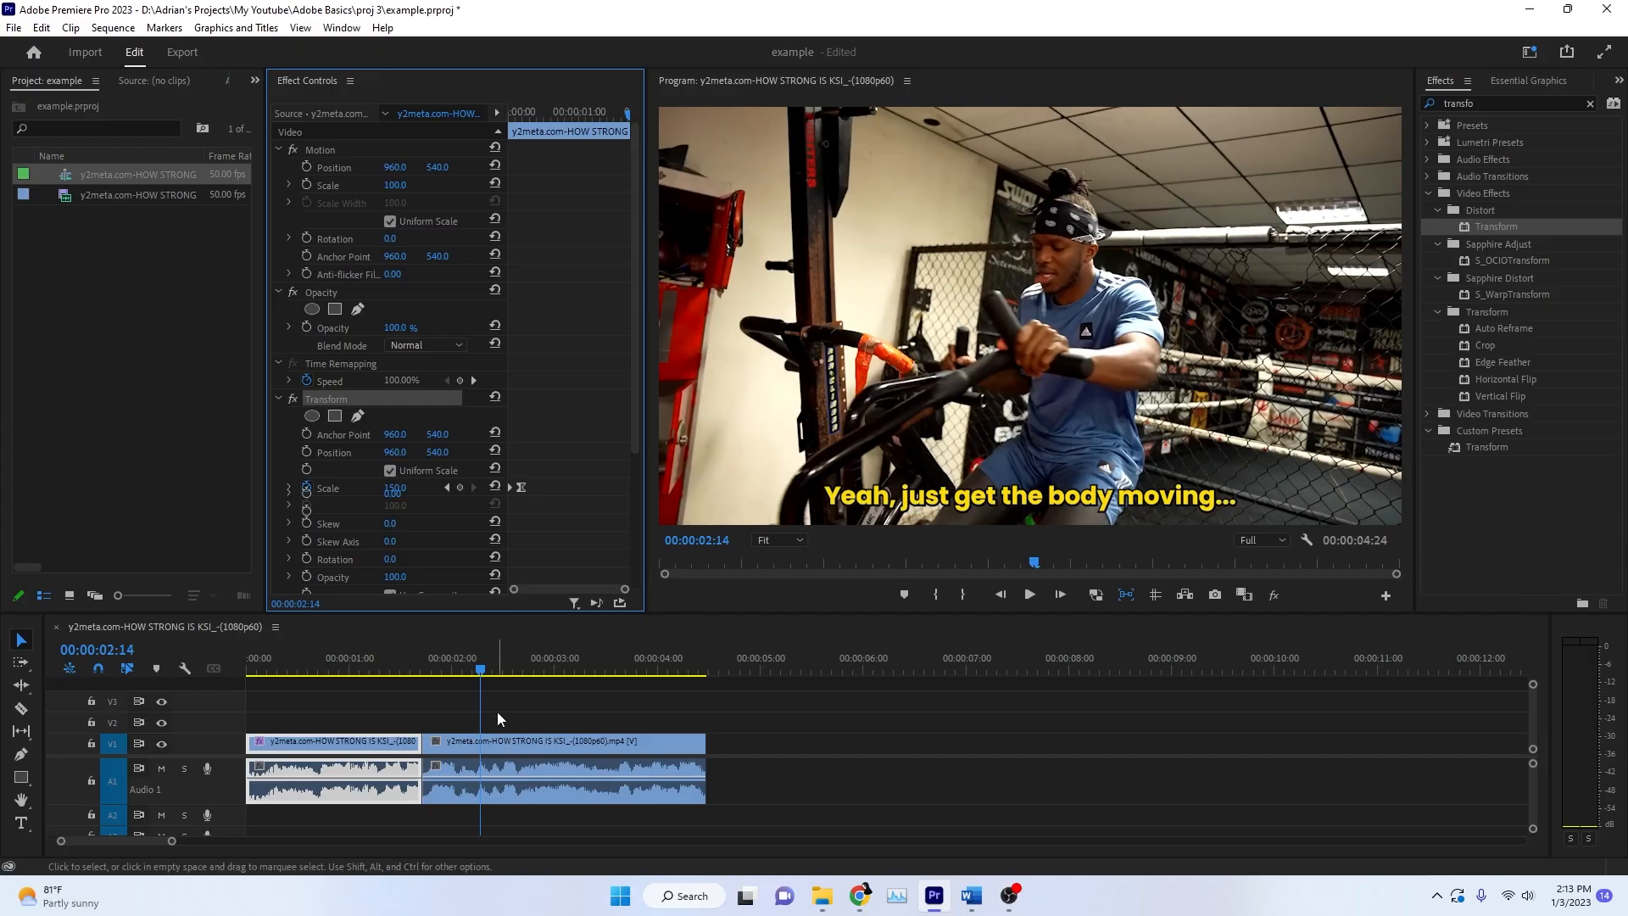
# Split the second clip with the Razor tool near 2.6 seconds, revealing the Zoom In Test preset.
pyautogui.click(313, 670)
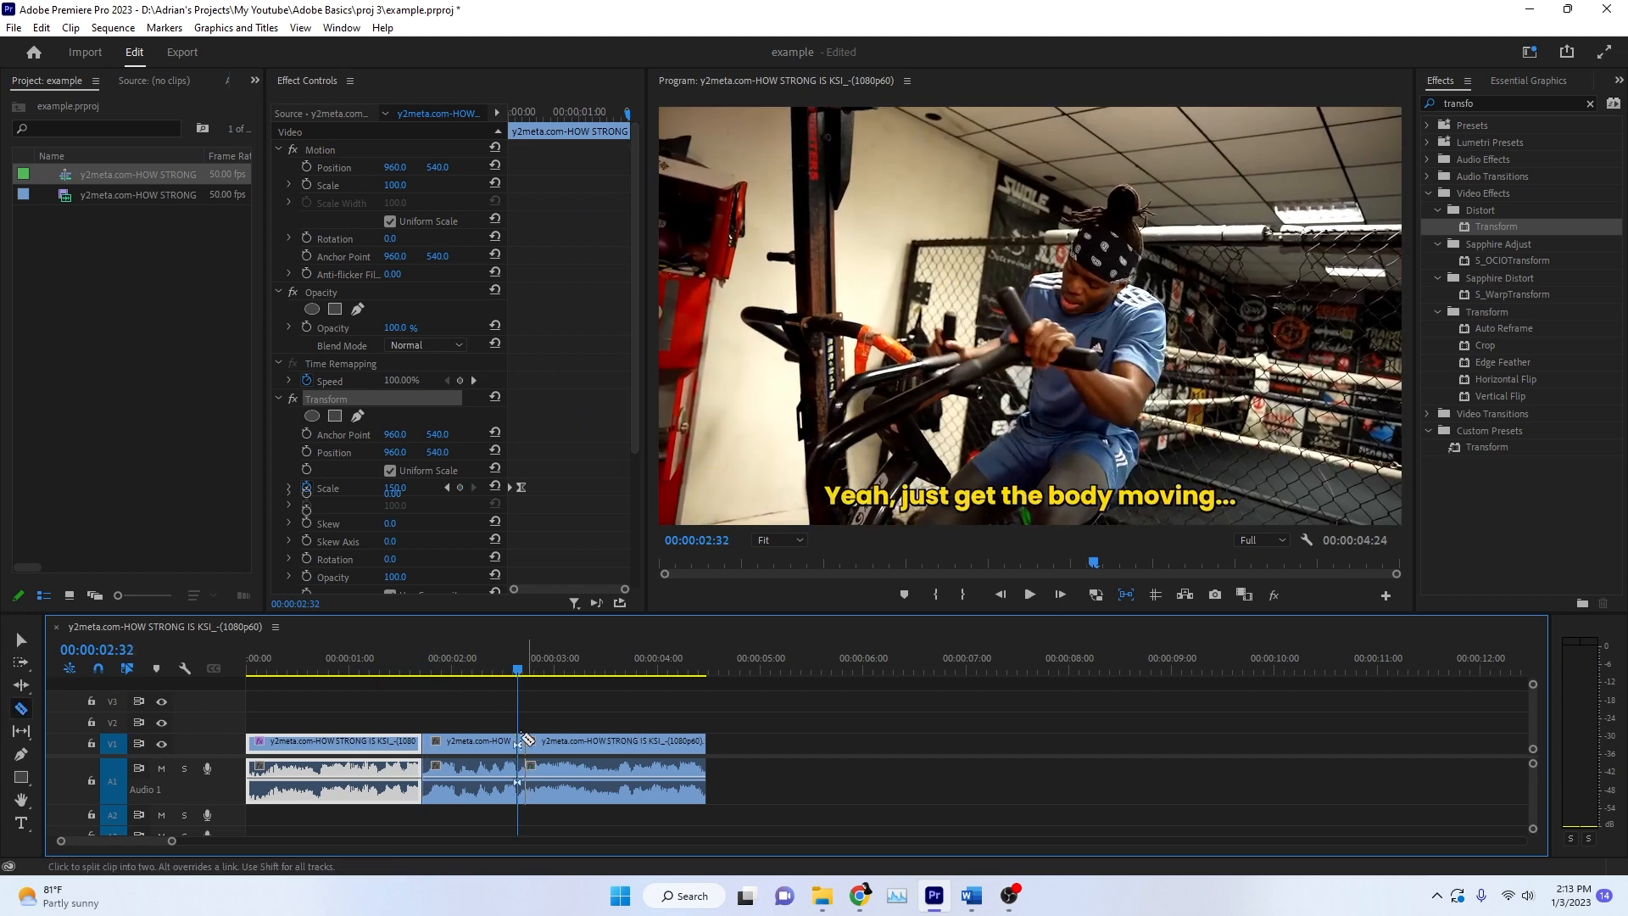
pyautogui.click(434, 666)
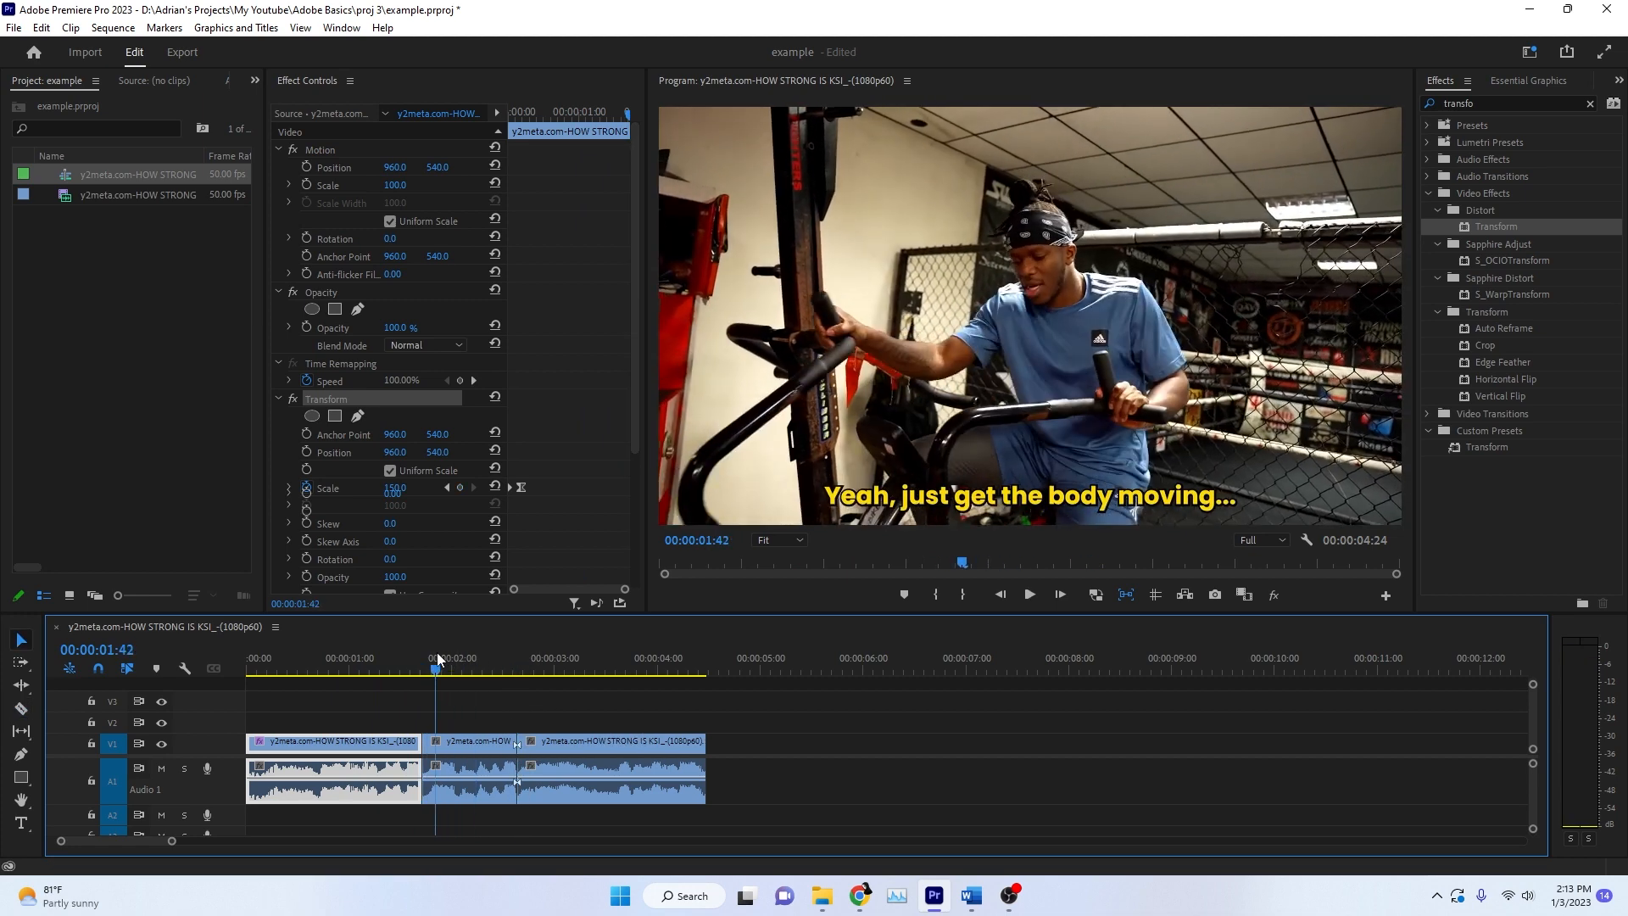
pyautogui.click(1028, 594)
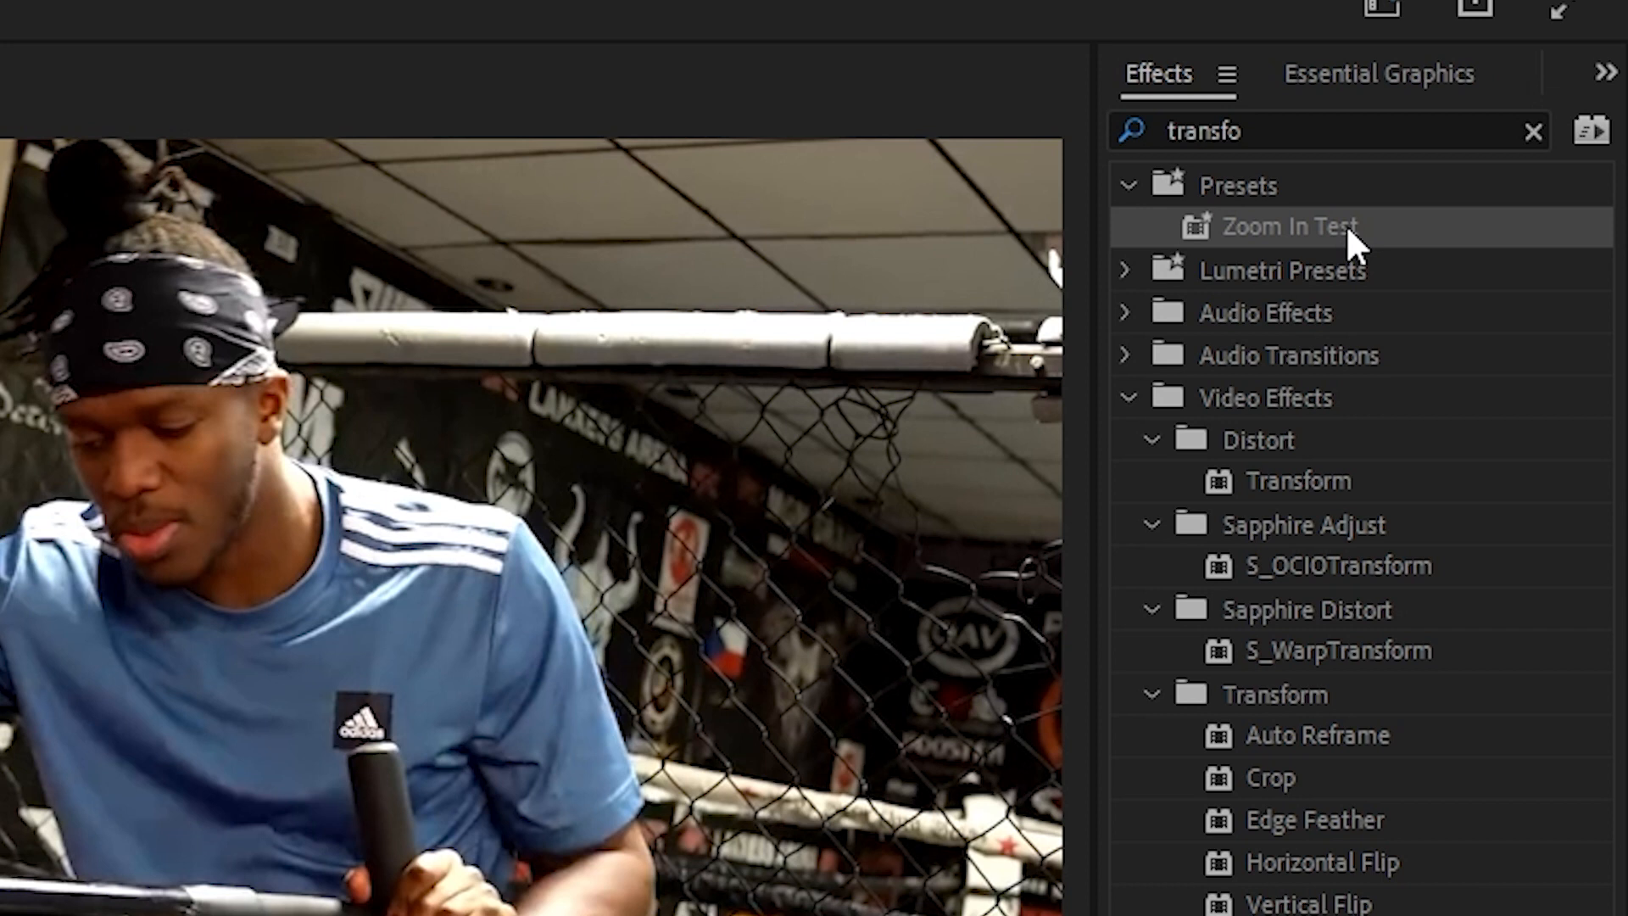
# Export the Zoom In Test preset as a .prfpset file into Desktop > test.
pyautogui.rightClick(1288, 227)
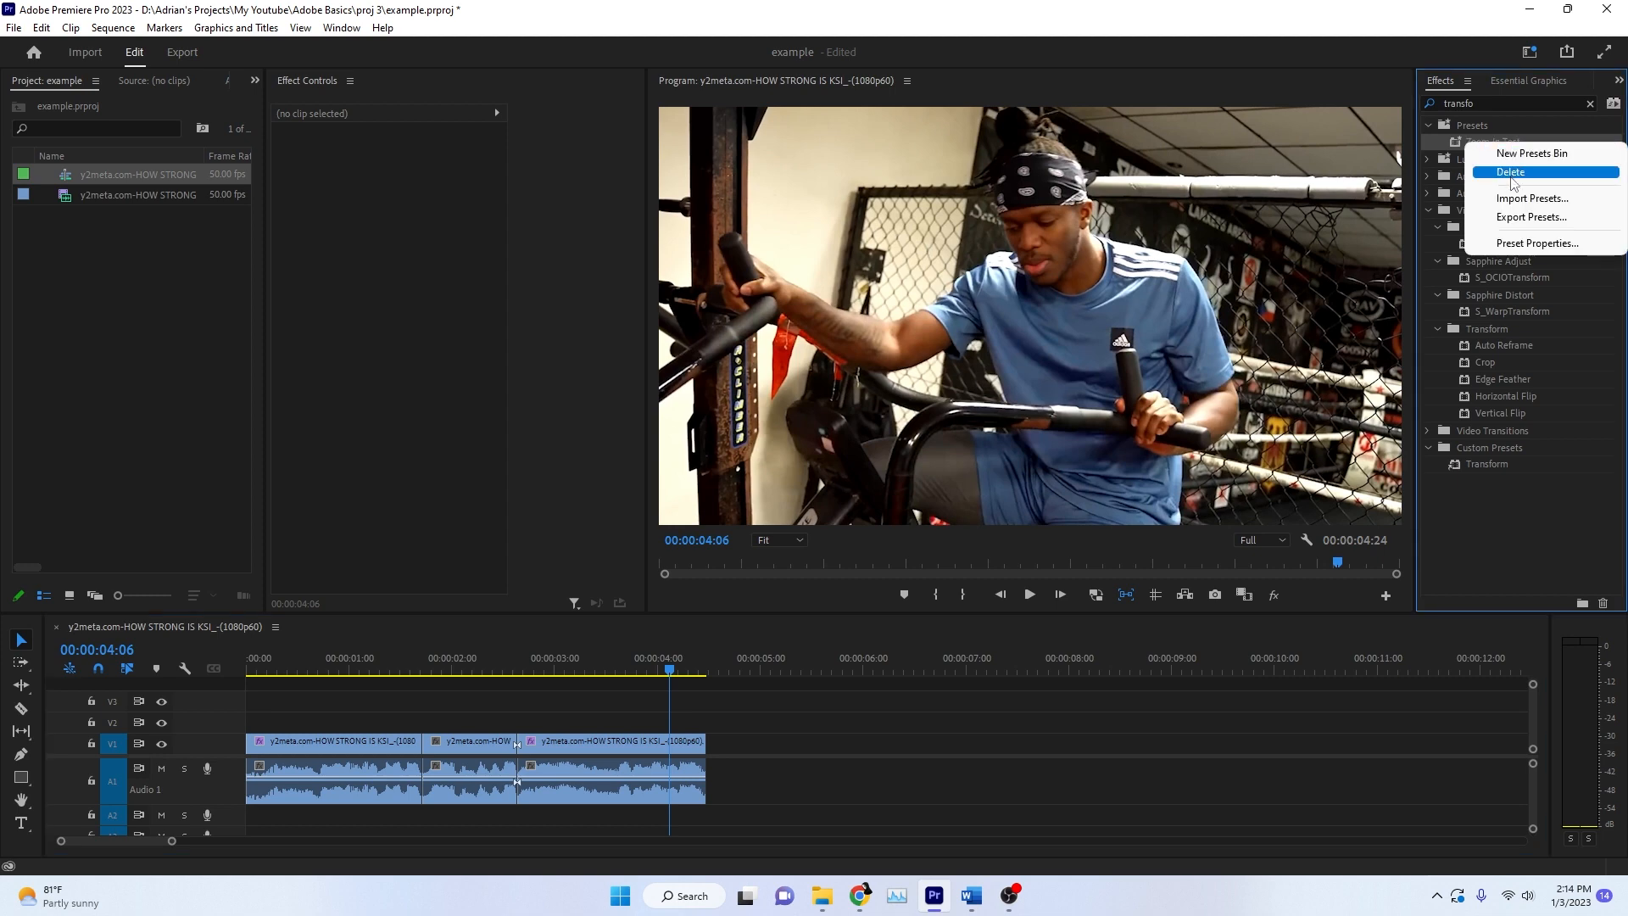
pyautogui.click(1533, 217)
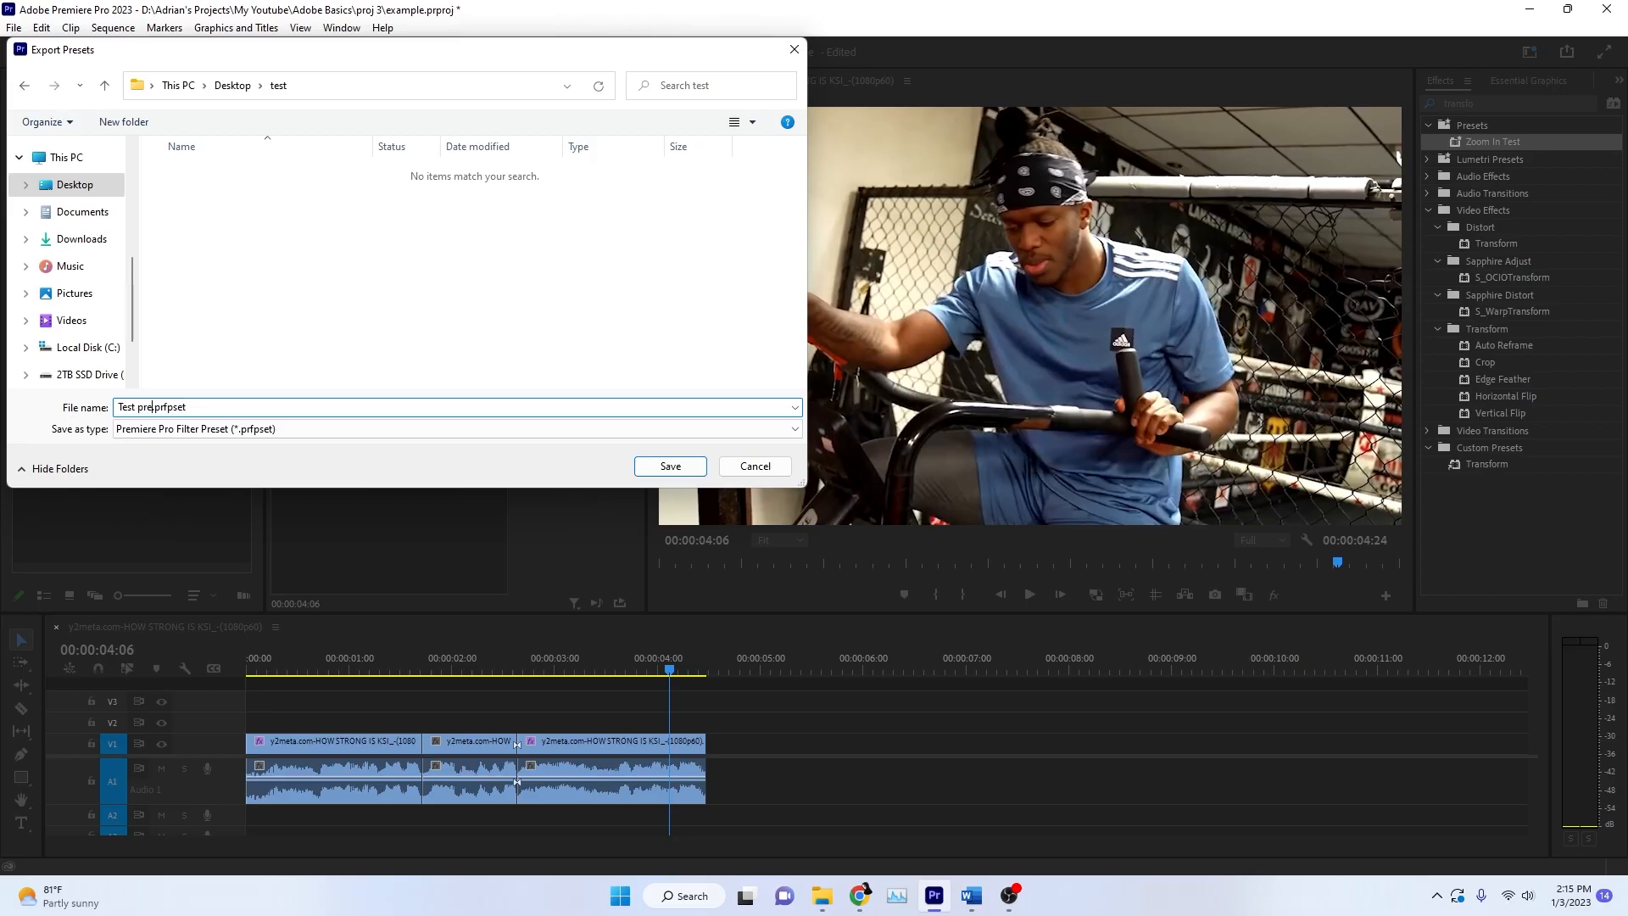
pyautogui.click(670, 466)
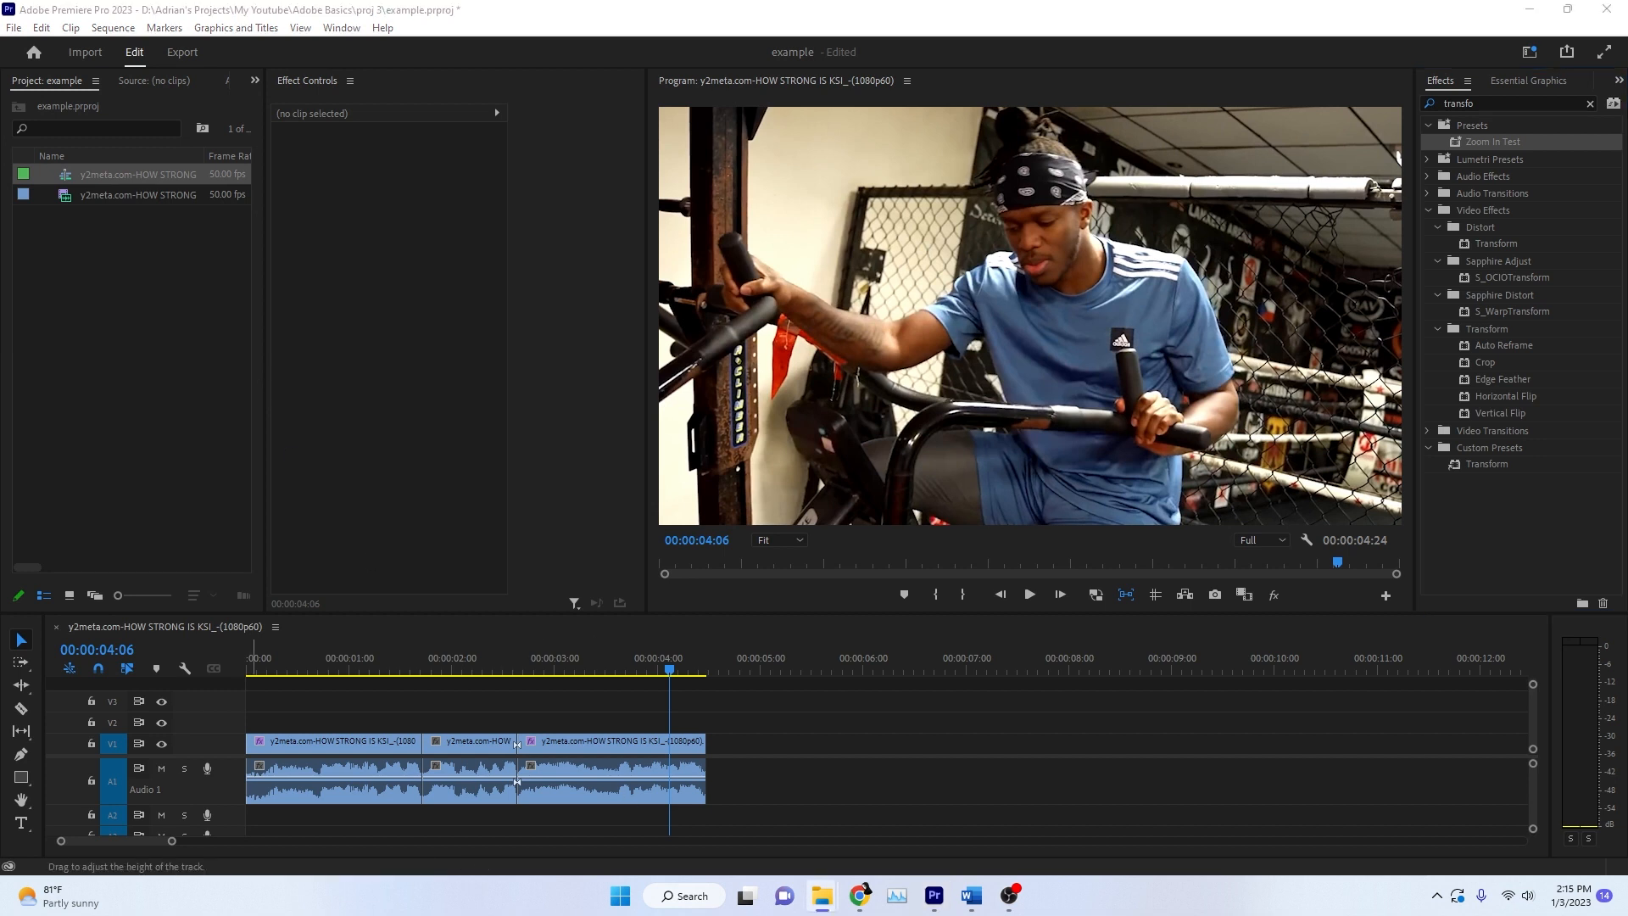